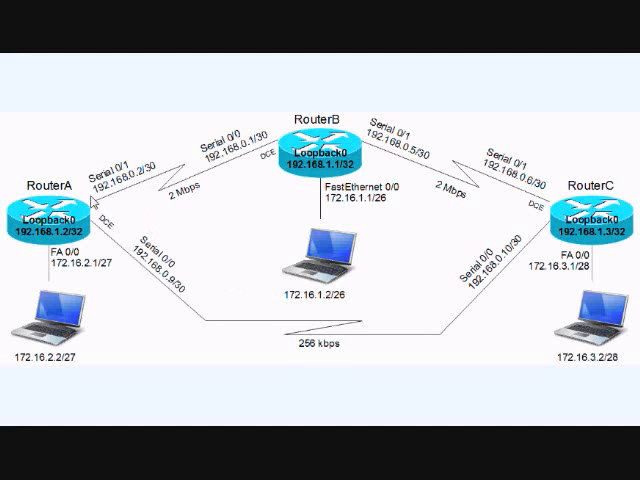
{"action": "mouse_move", "coordinate": [194, 379]}
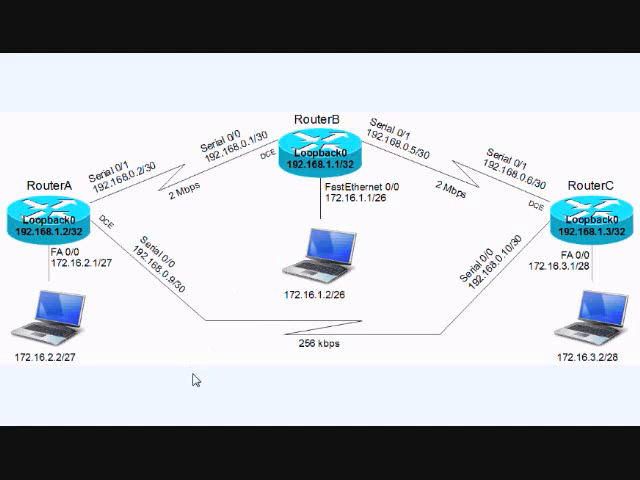
{"action": "mouse_move", "coordinate": [257, 383]}
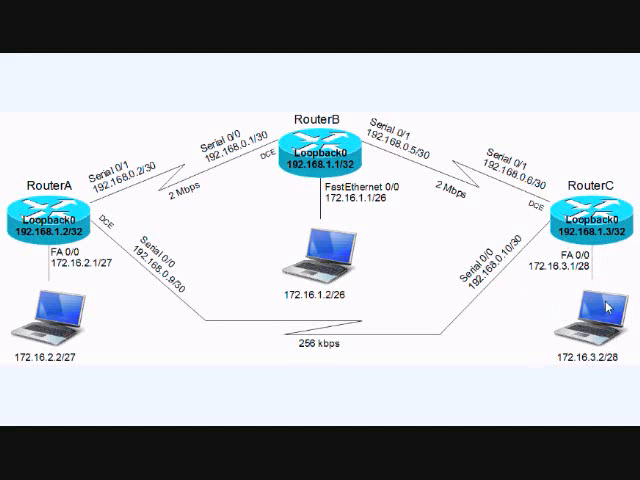
{"action": "mouse_move", "coordinate": [610, 308]}
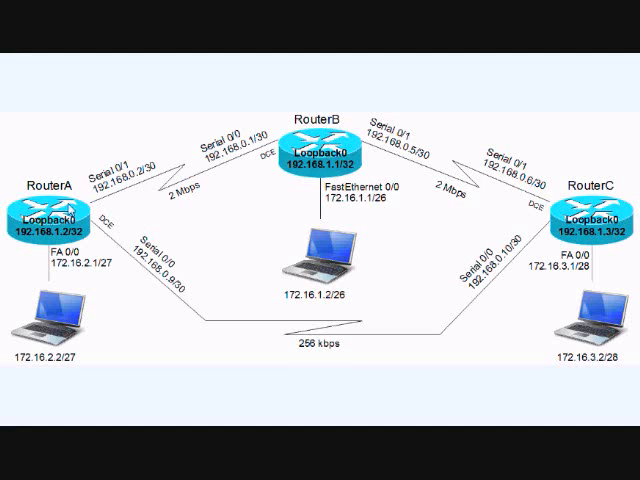
{"action": "mouse_move", "coordinate": [388, 137]}
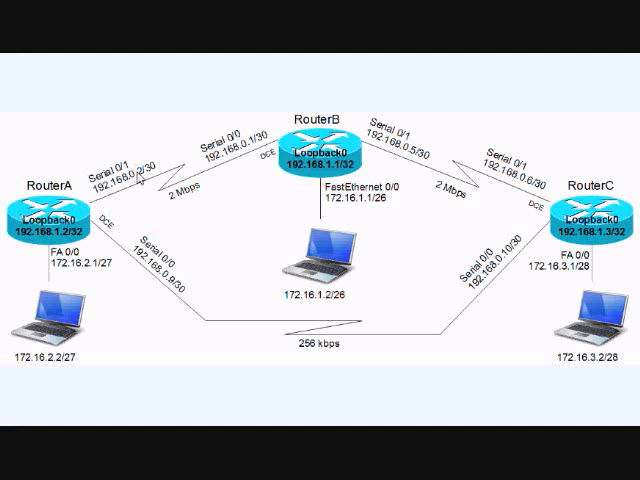
{"action": "mouse_move", "coordinate": [144, 185]}
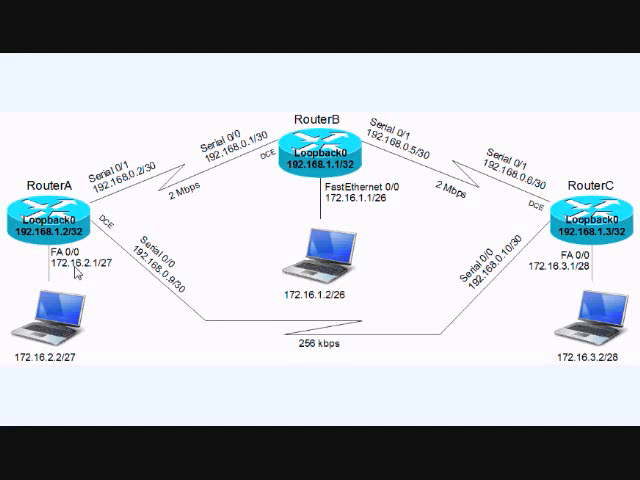
{"action": "mouse_move", "coordinate": [427, 383]}
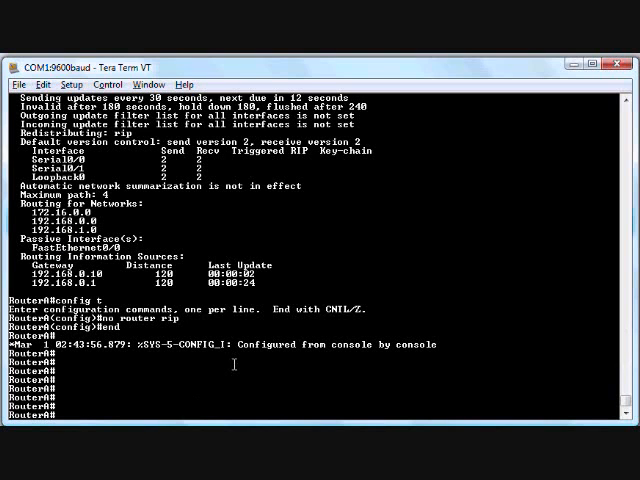
Step: Re-enable RIP on RouterA for networks 172.16.0.0, 192.168.0.0 and 192.168.1.0
{"action": "type", "text": "rout"}
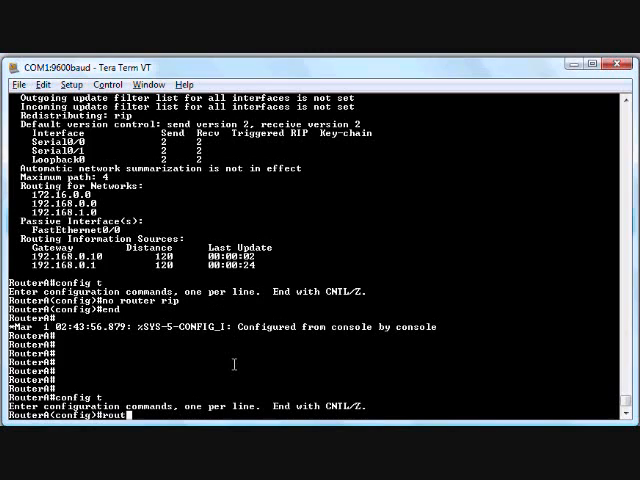
{"action": "type", "text": "router rip"}
{"action": "type", "text": "network 172.16.0.0"}
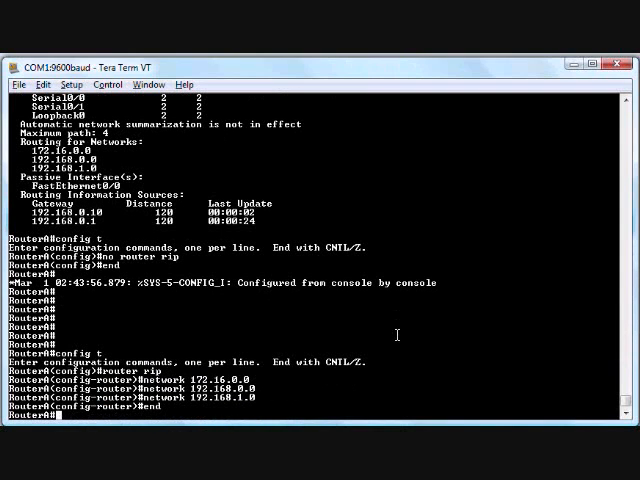
{"action": "type", "text": "sh ip"}
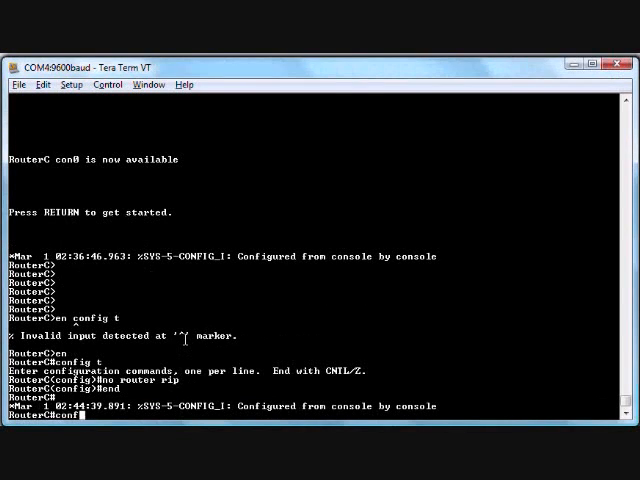
Step: Enable RIP on RouterC advertising 172.16.0.0, 192.168.0.0 and 192.168.1.0
{"action": "type", "text": "router rip"}
{"action": "type", "text": "network 192.168.1.0"}
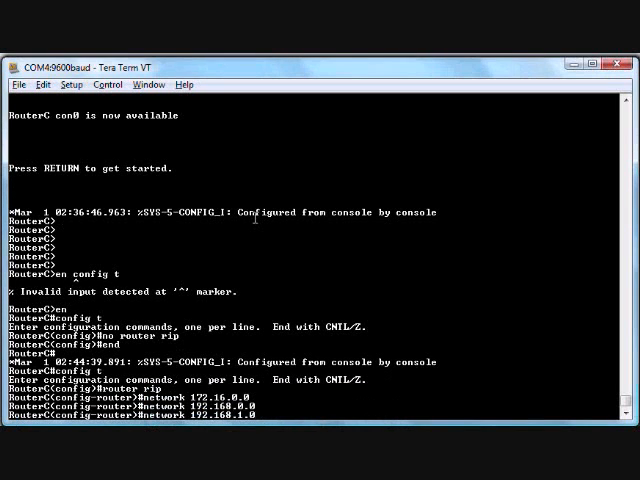
{"action": "key", "text": "Return"}
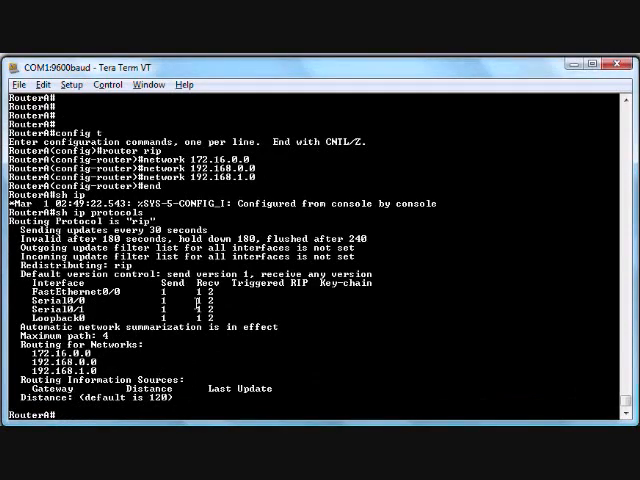
Step: Display RouterA's routing table with 'sh ip route', showing RIP route 172.16.0.0/16
{"action": "type", "text": "sh ip route"}
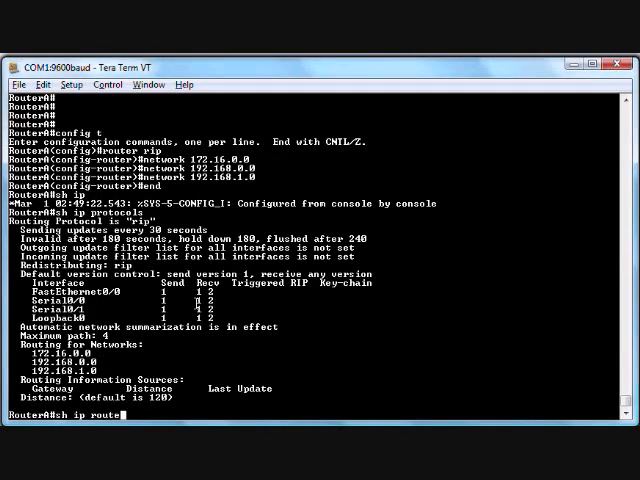
{"action": "key", "text": "Return"}
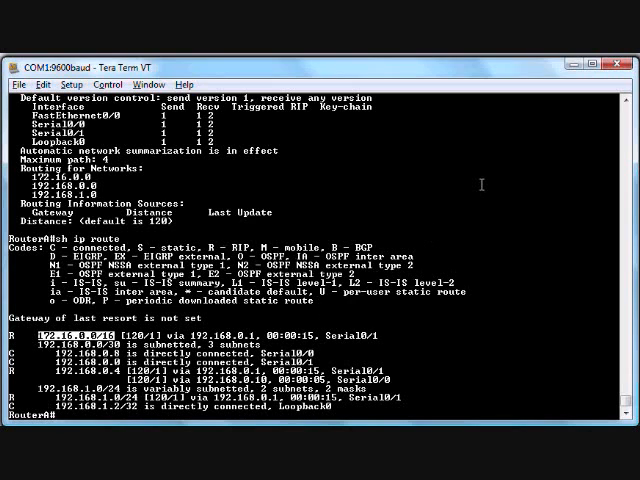
Step: Run 'debug ip rip' on RouterA, watch version 1 updates, then 'u all'
{"action": "type", "text": "debug ip rip"}
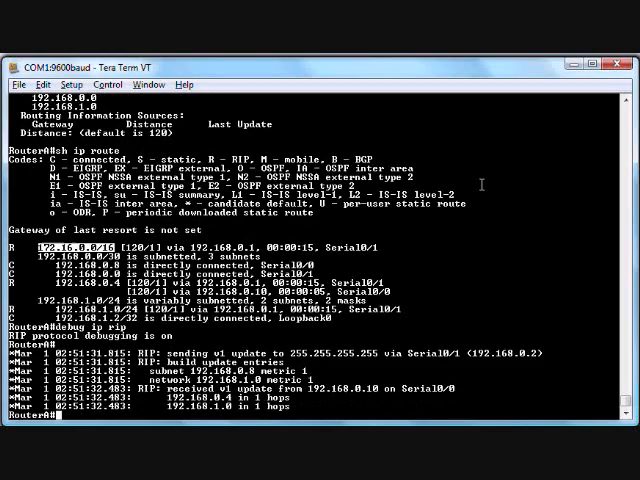
{"action": "scroll", "scroll_direction": "down", "scroll_amount": 3}
{"action": "type", "text": "u all"}
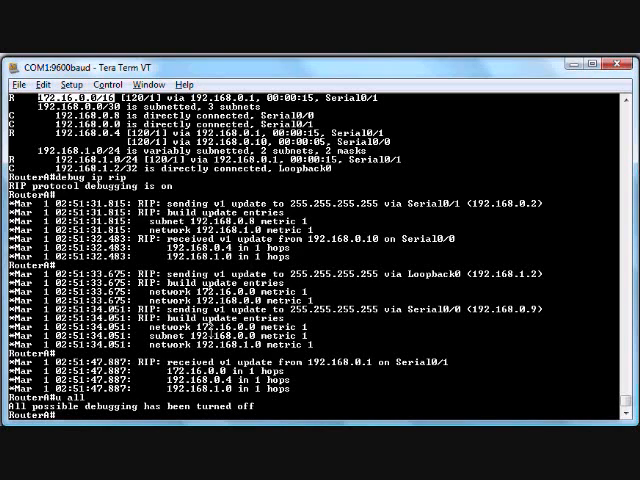
{"action": "mouse_move", "coordinate": [398, 396]}
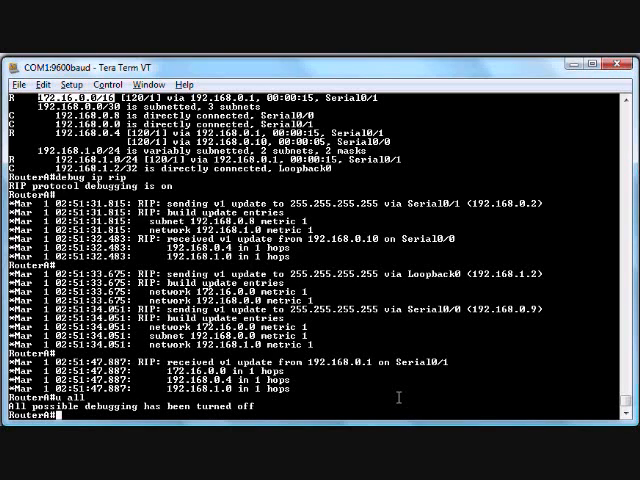
Step: Set RouterA's RIP to version 2 with no auto-summary and exit configuration
{"action": "type", "text": "config t"}
{"action": "type", "text": "router"}
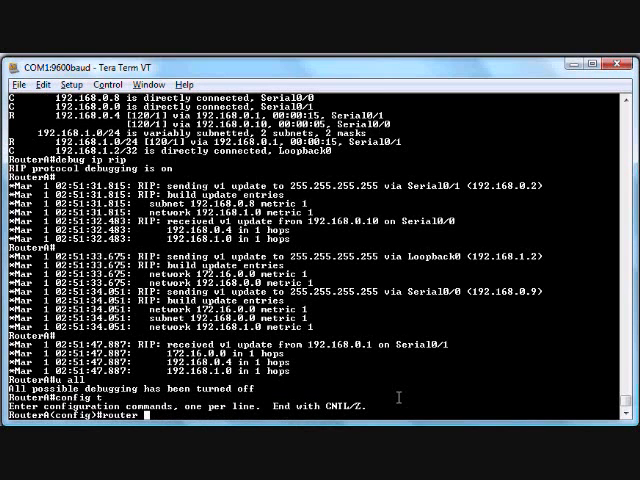
{"action": "type", "text": "version 2"}
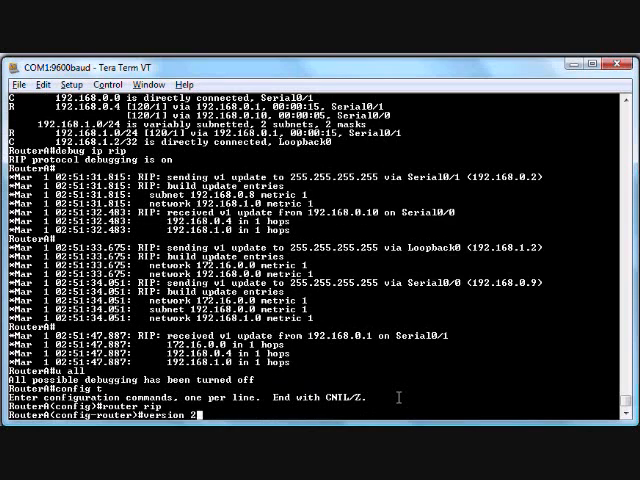
{"action": "key", "text": "enter"}
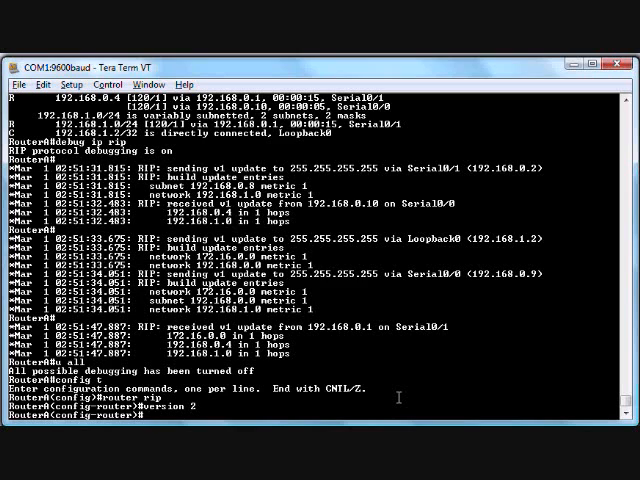
{"action": "type", "text": "no auto-summary"}
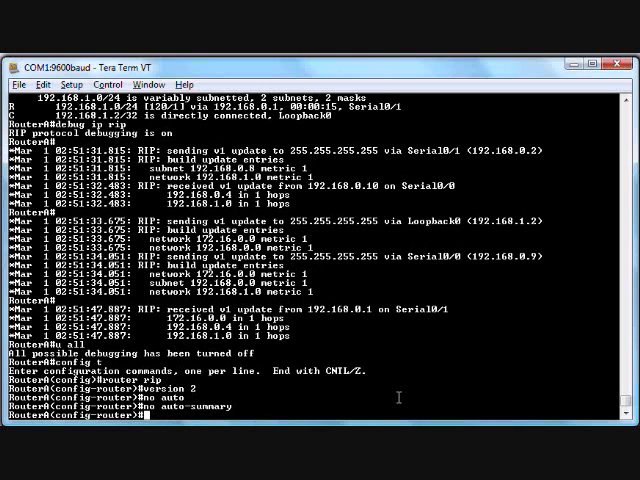
{"action": "type", "text": "end"}
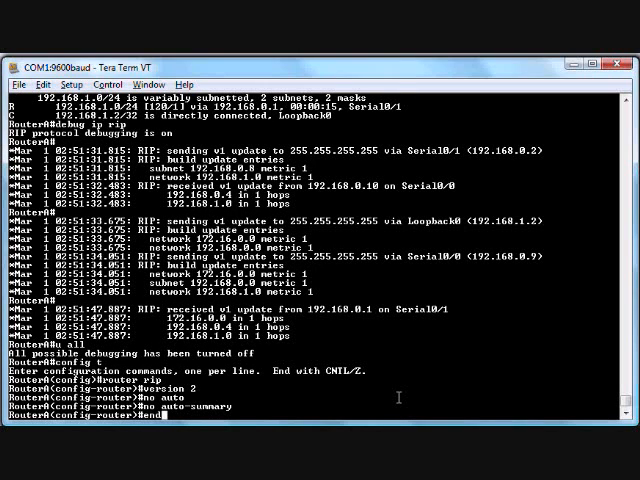
Step: Check 'sh ip protocols' on RouterA for RIP version 2 without summarization
{"action": "type", "text": "sh ip protocols"}
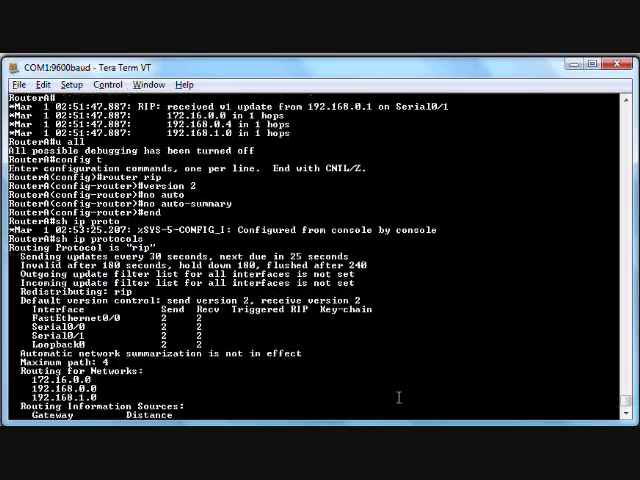
{"action": "scroll", "scroll_direction": "down", "scroll_amount": 3}
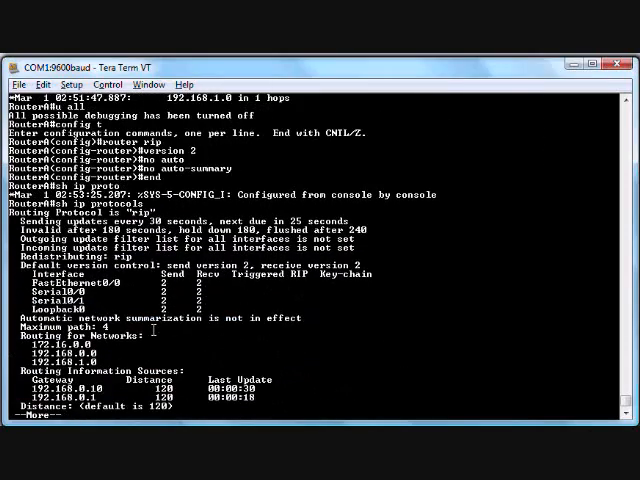
{"action": "mouse_move", "coordinate": [235, 293]}
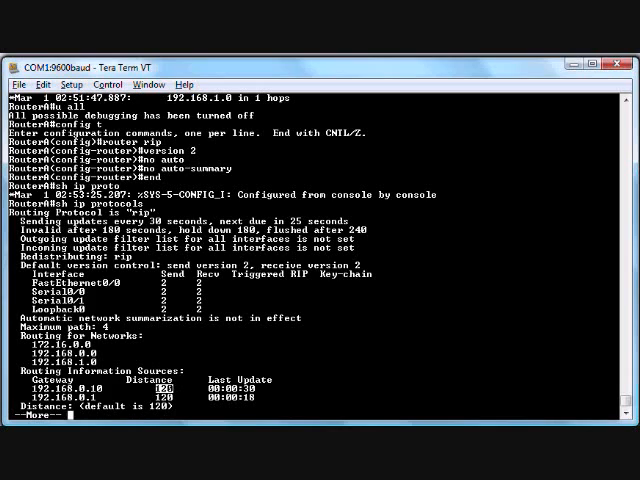
{"action": "mouse_move", "coordinate": [335, 390]}
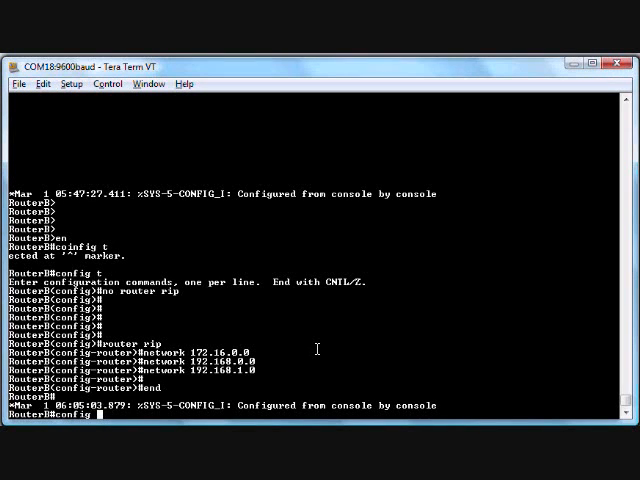
Step: Set RouterB's RIP to version 2 with no auto-summary
{"action": "type", "text": "router rip"}
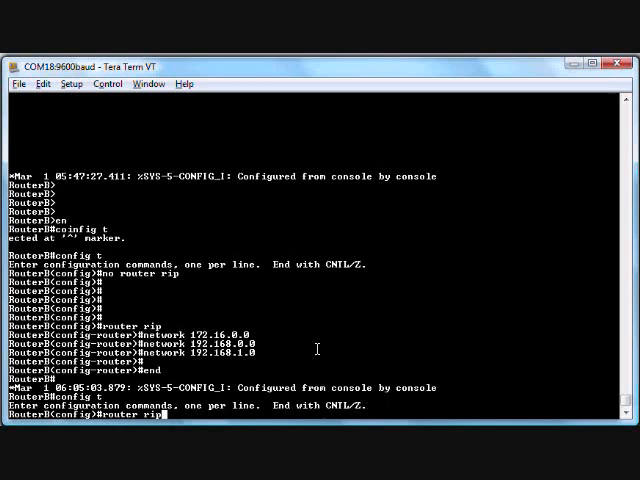
{"action": "type", "text": "version w"}
{"action": "type", "text": "no"}
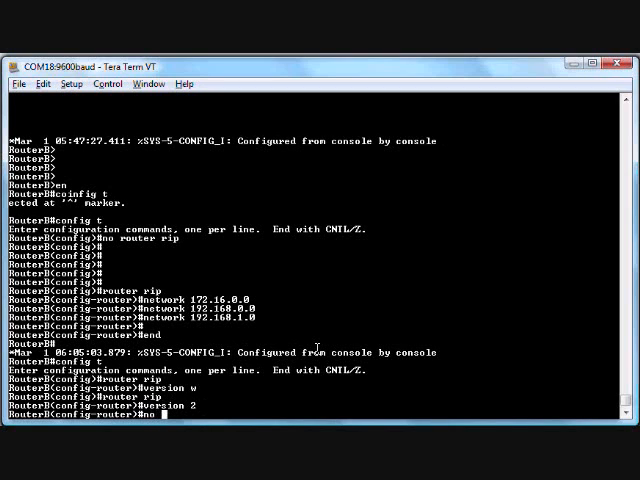
{"action": "type", "text": "auto-summary"}
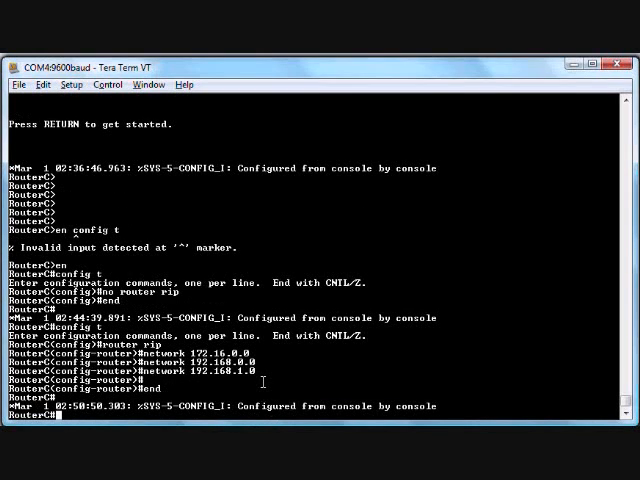
Step: Set RouterC's RIP to version 2 with no auto-summary and exit configuration
{"action": "type", "text": "conf"}
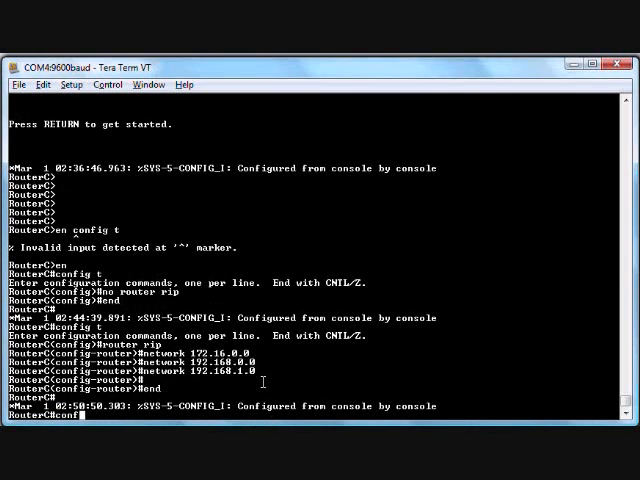
{"action": "type", "text": "router rip"}
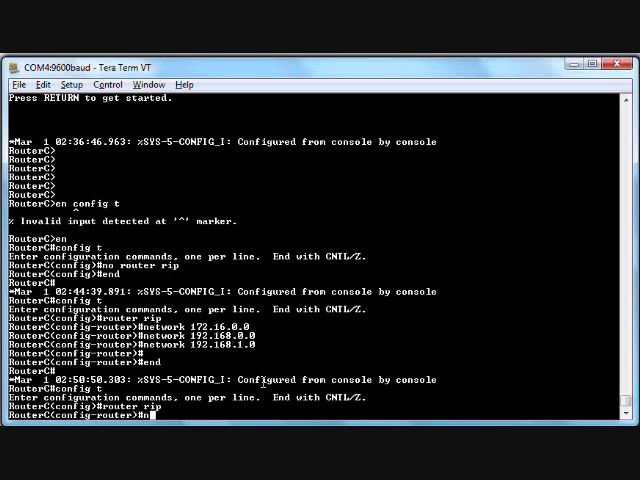
{"action": "type", "text": "version 2"}
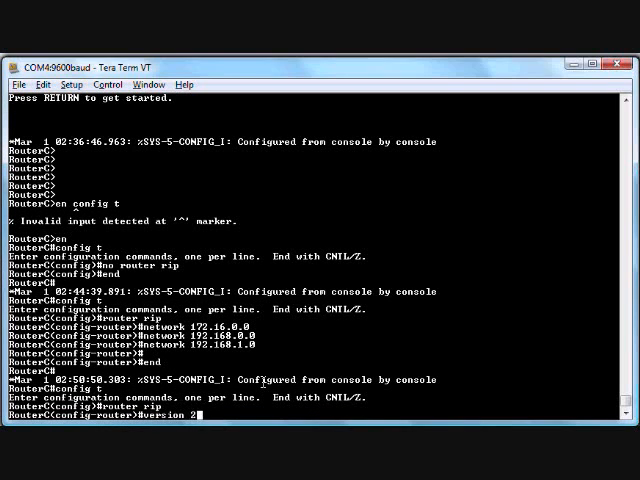
{"action": "type", "text": "no auto-summary"}
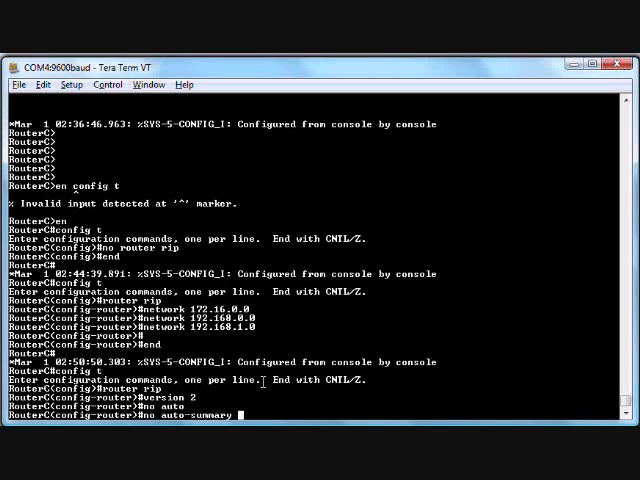
{"action": "type", "text": "end"}
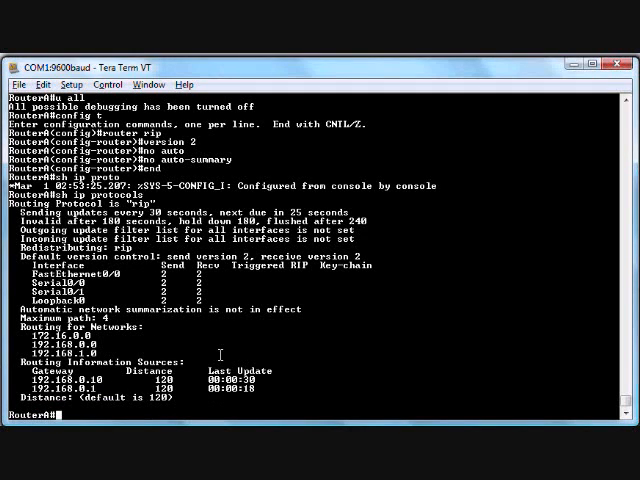
Step: Run 'debug ip rip' on RouterA to see version 2 updates, then 'u all'
{"action": "type", "text": "debug"}
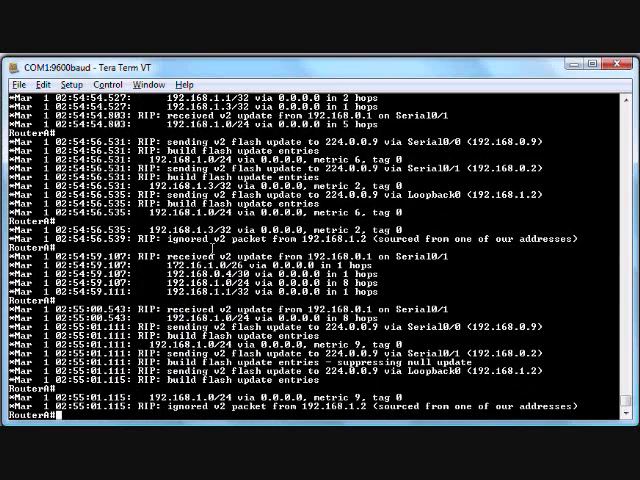
{"action": "type", "text": "u all"}
{"action": "type", "text": "sh ip route"}
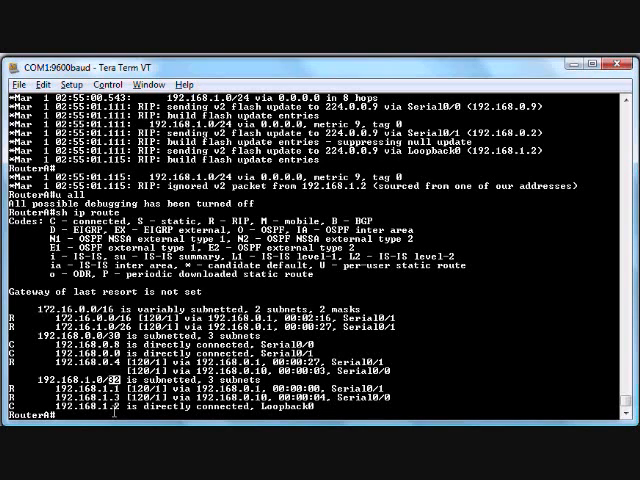
Step: Ping 192.168.1.3 from RouterA with 5/5 success
{"action": "type", "text": "ping"}
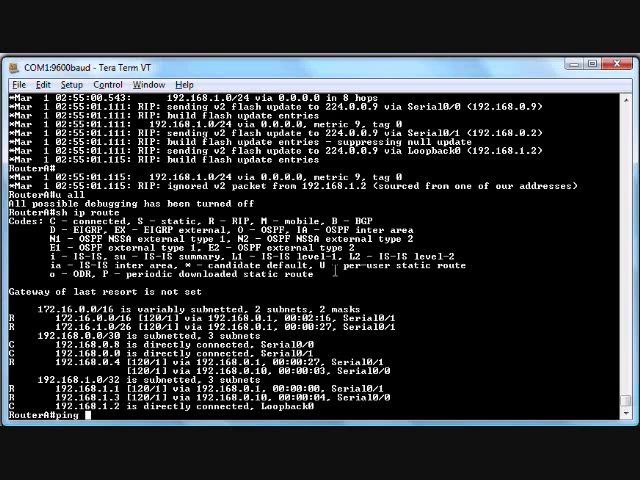
{"action": "type", "text": "192.168.1.3"}
{"action": "type", "text": "sh ip rout"}
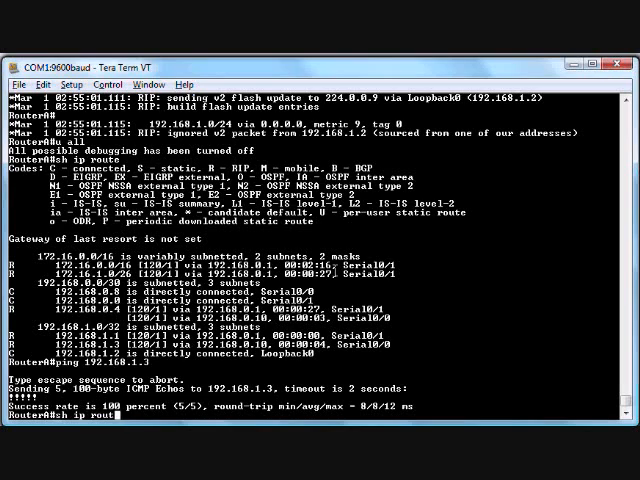
{"action": "type", "text": "192.168."}
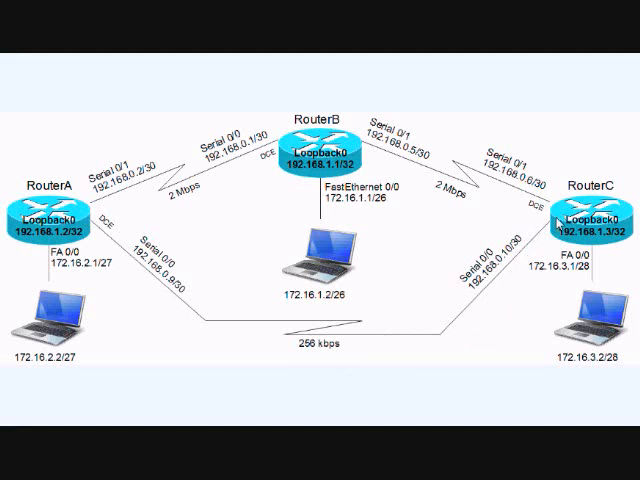
{"action": "mouse_move", "coordinate": [392, 213]}
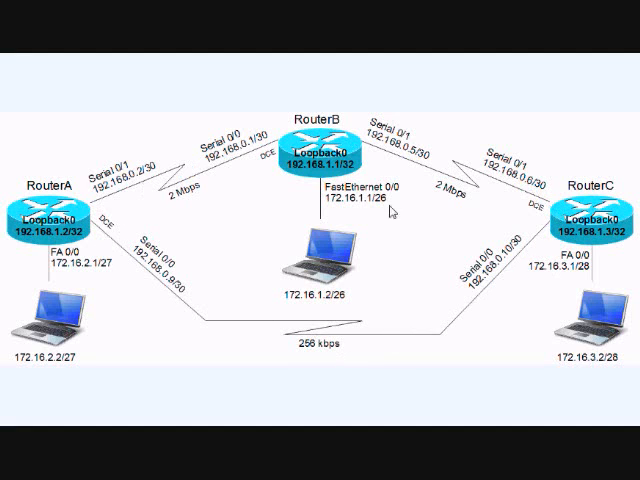
{"action": "mouse_move", "coordinate": [145, 197]}
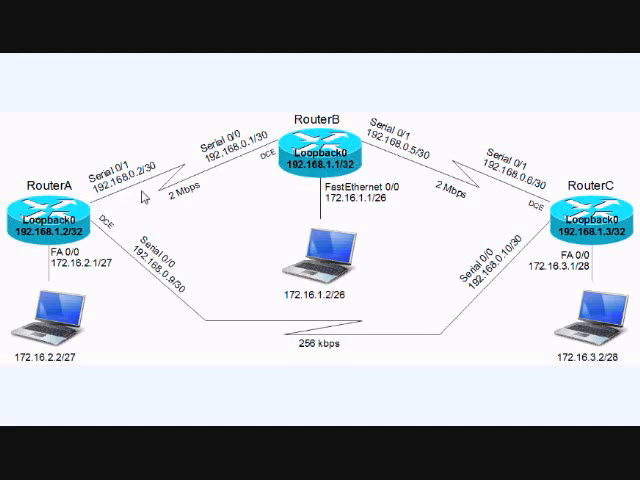